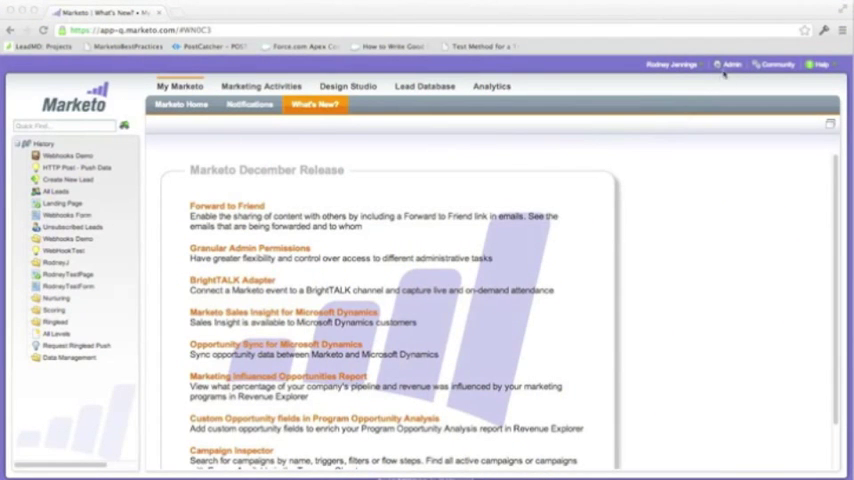
Open Marketo's Admin area from the header's Admin link.
left_click(730, 64)
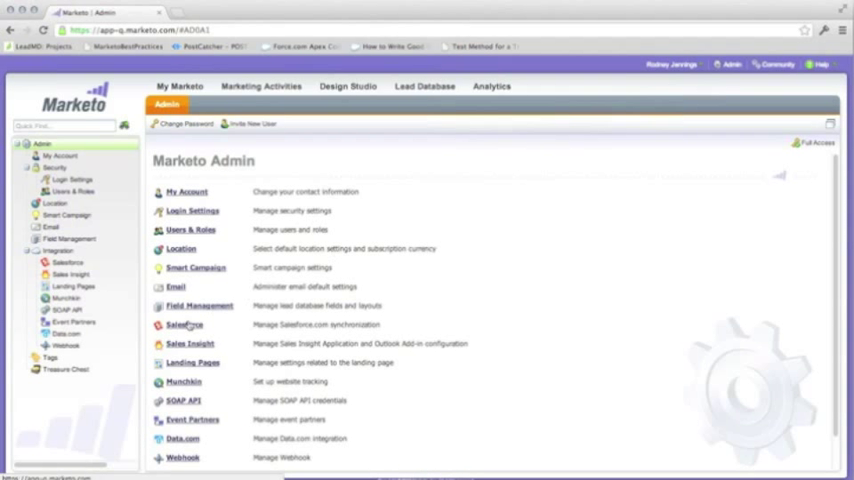
View the LMDTest webhook's lead-token URL in the Webhook list, then cancel without saving.
left_click(66, 344)
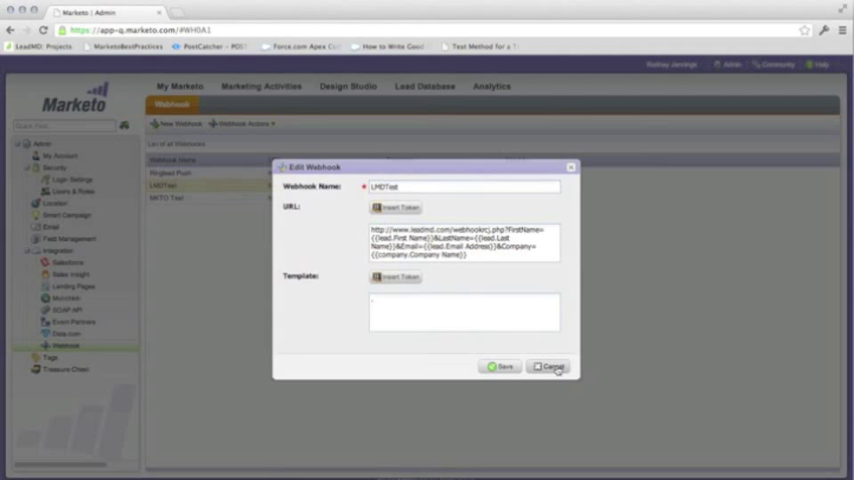
left_click(547, 366)
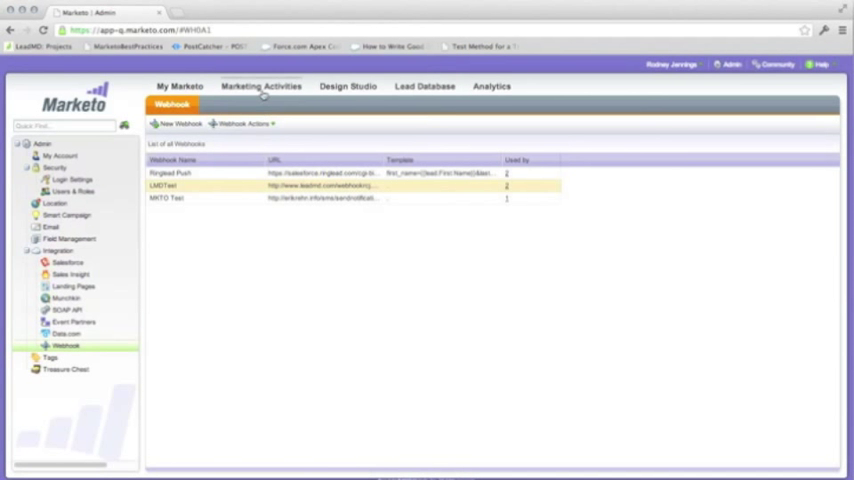
In Marketing Activities, expand Webhooks Demo > Assets and select Webhooks Form.
left_click(263, 85)
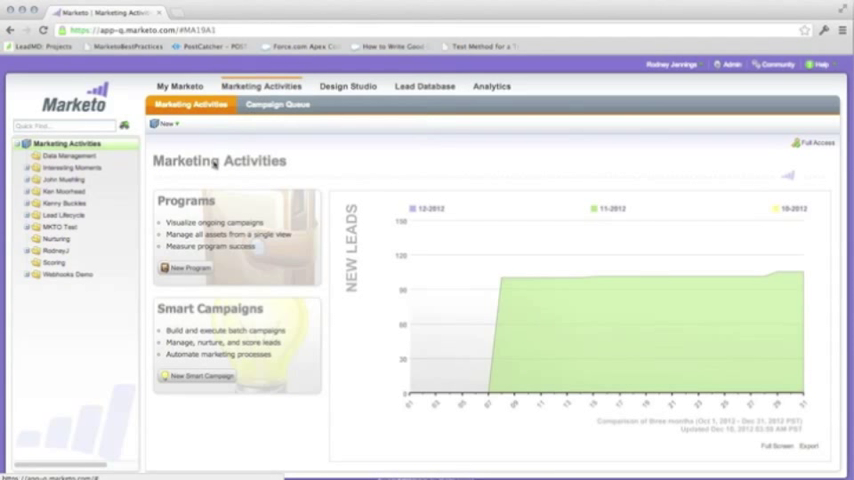
left_click(28, 276)
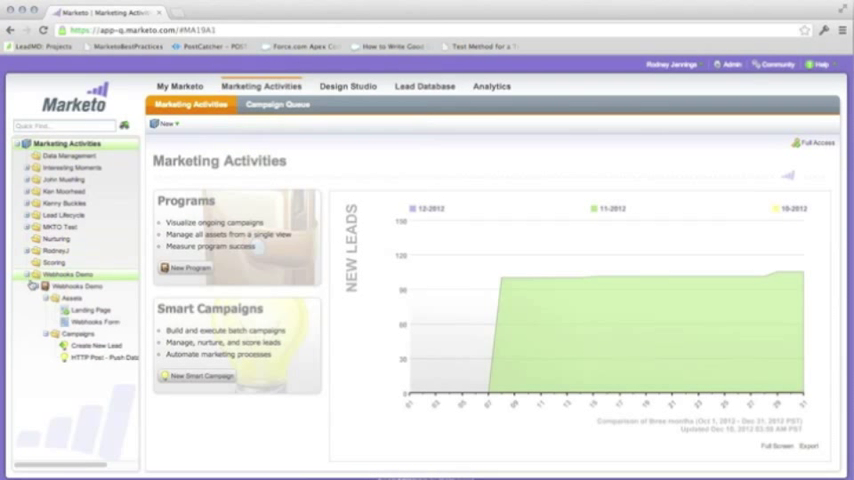
left_click(97, 322)
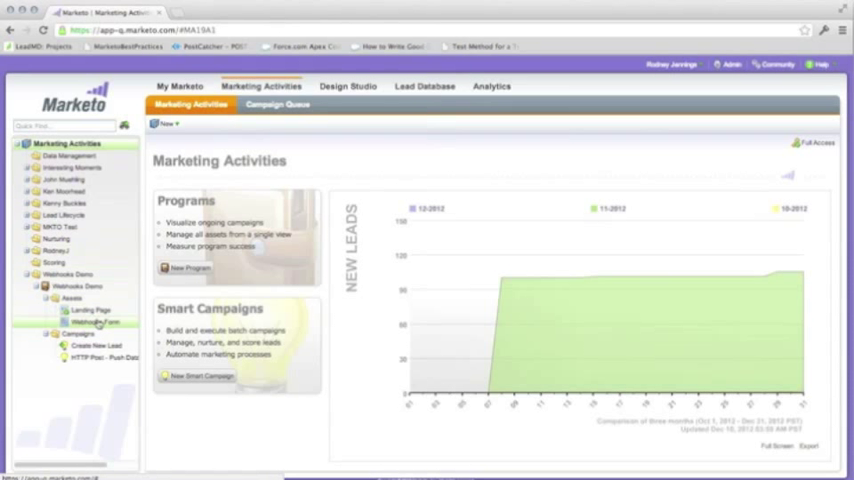
left_click(98, 322)
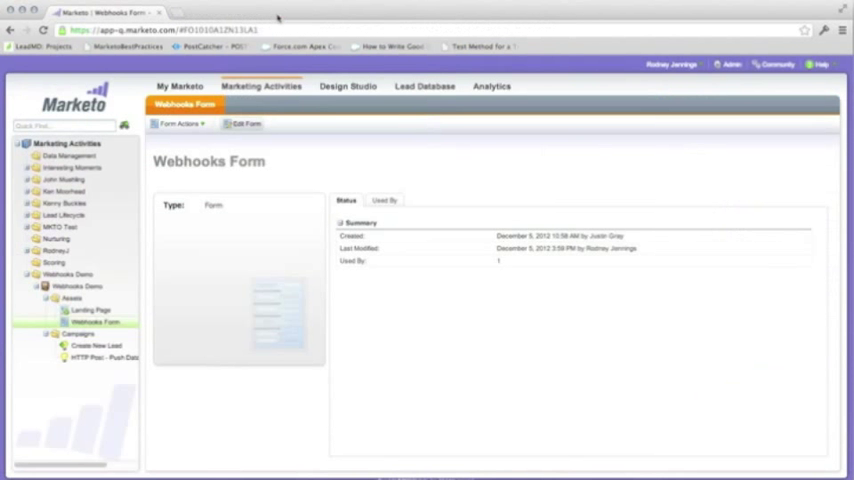
Open a blank browser tab beside the Marketo tab.
left_click(93, 310)
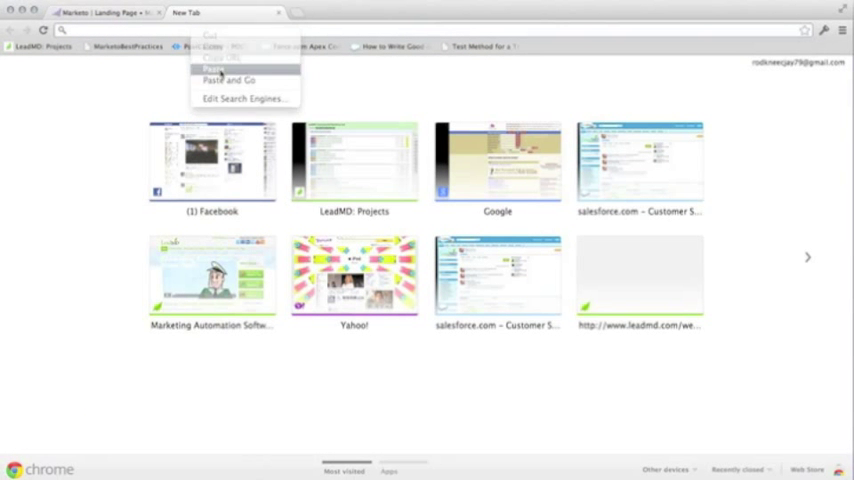
left_click(229, 79)
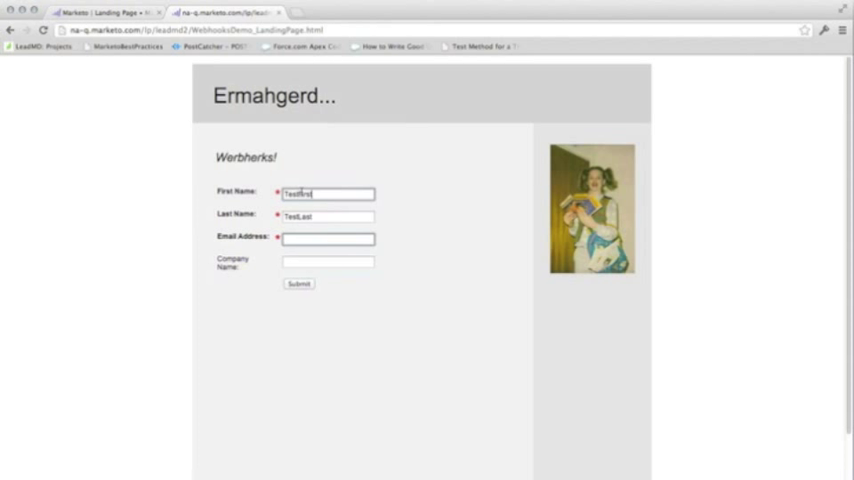
type("noemail@noemail.com")
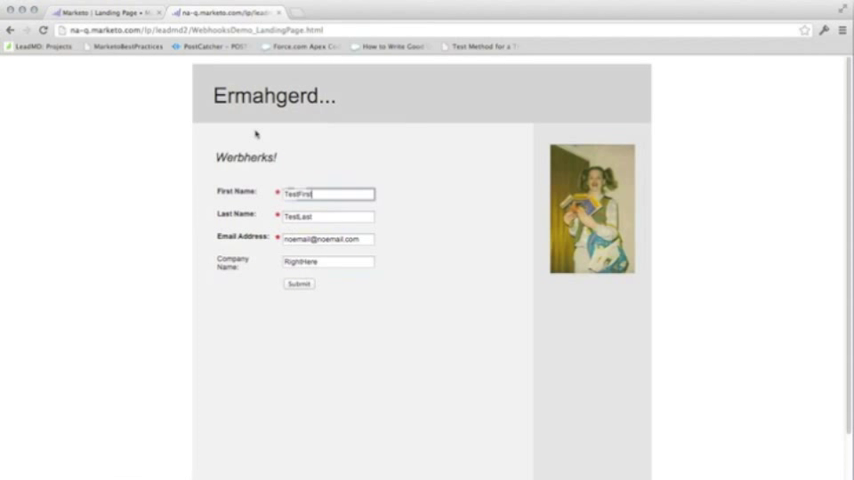
left_click(107, 22)
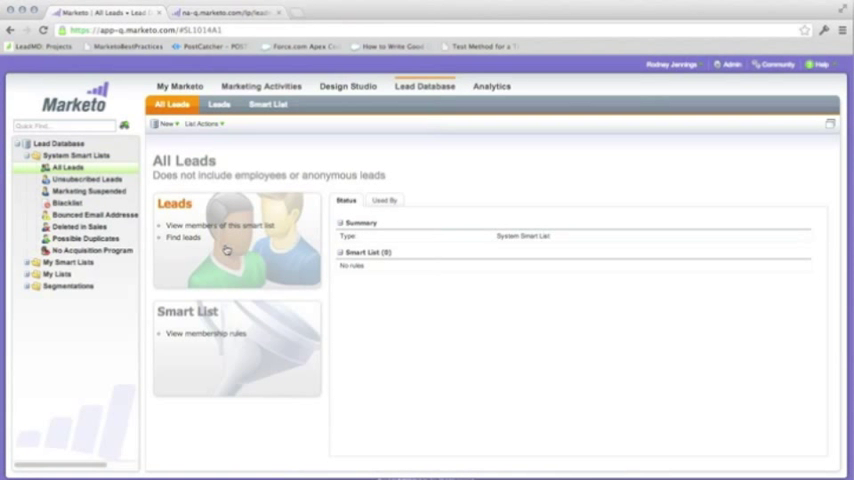
left_click(225, 105)
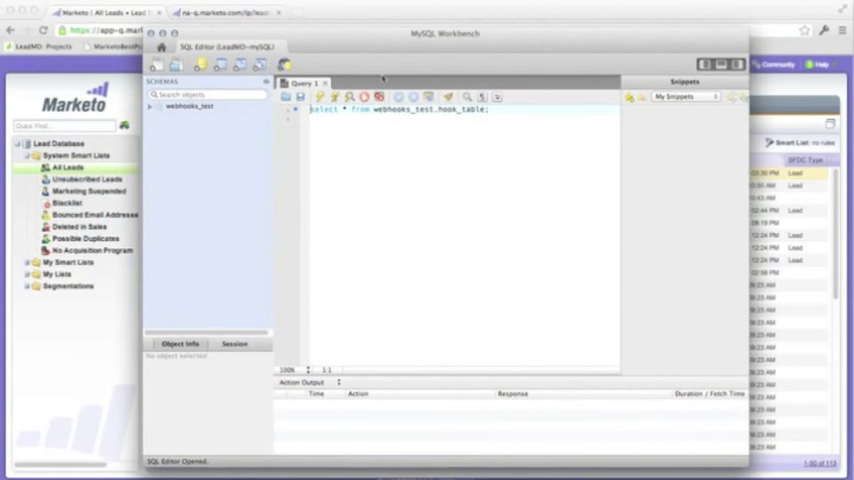
Query webhooks_test hook_table, then open the Create New Lead and HTTP Post - Push Data campaigns.
left_click(160, 117)
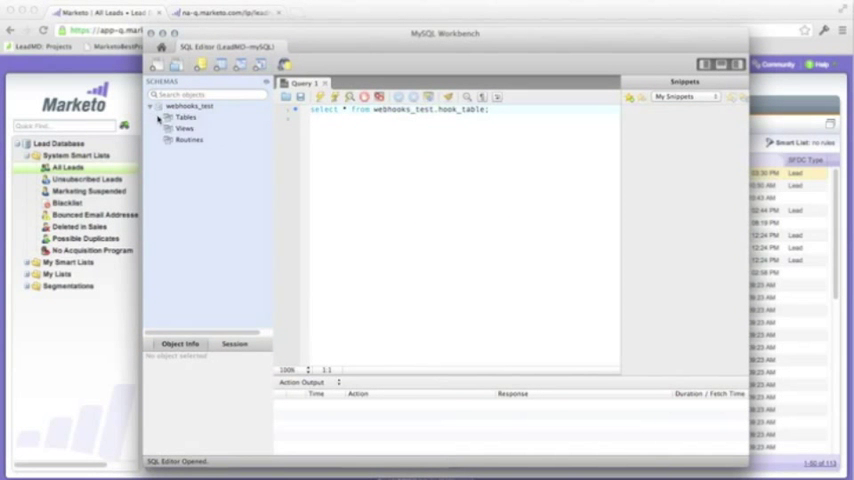
left_click(168, 117)
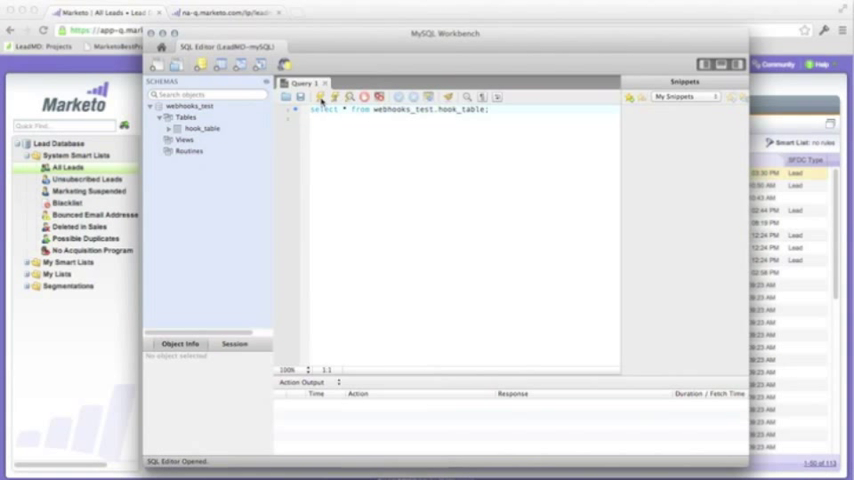
left_click(356, 89)
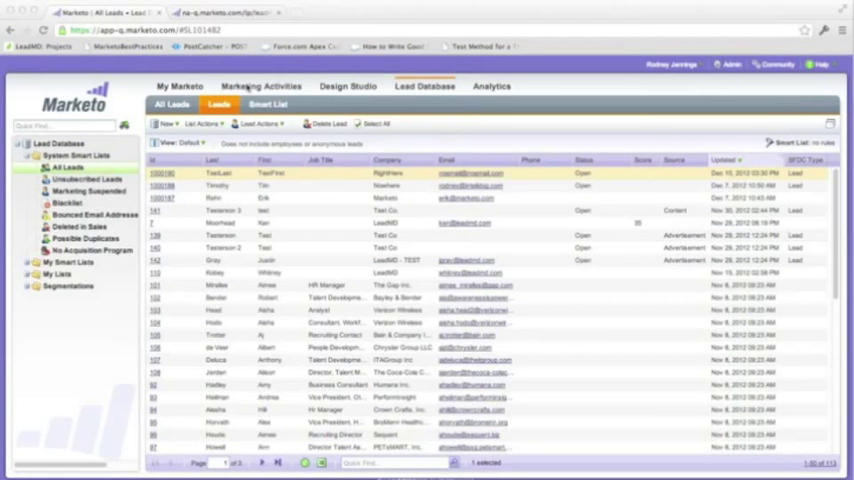
left_click(260, 86)
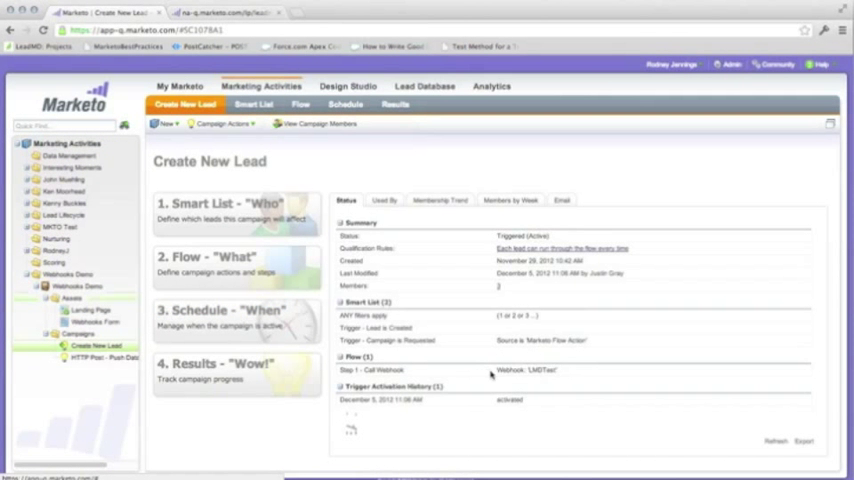
left_click(96, 355)
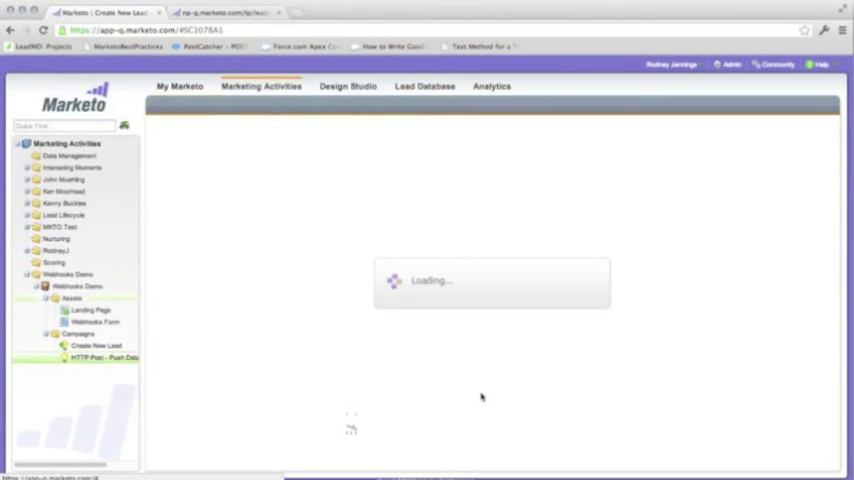